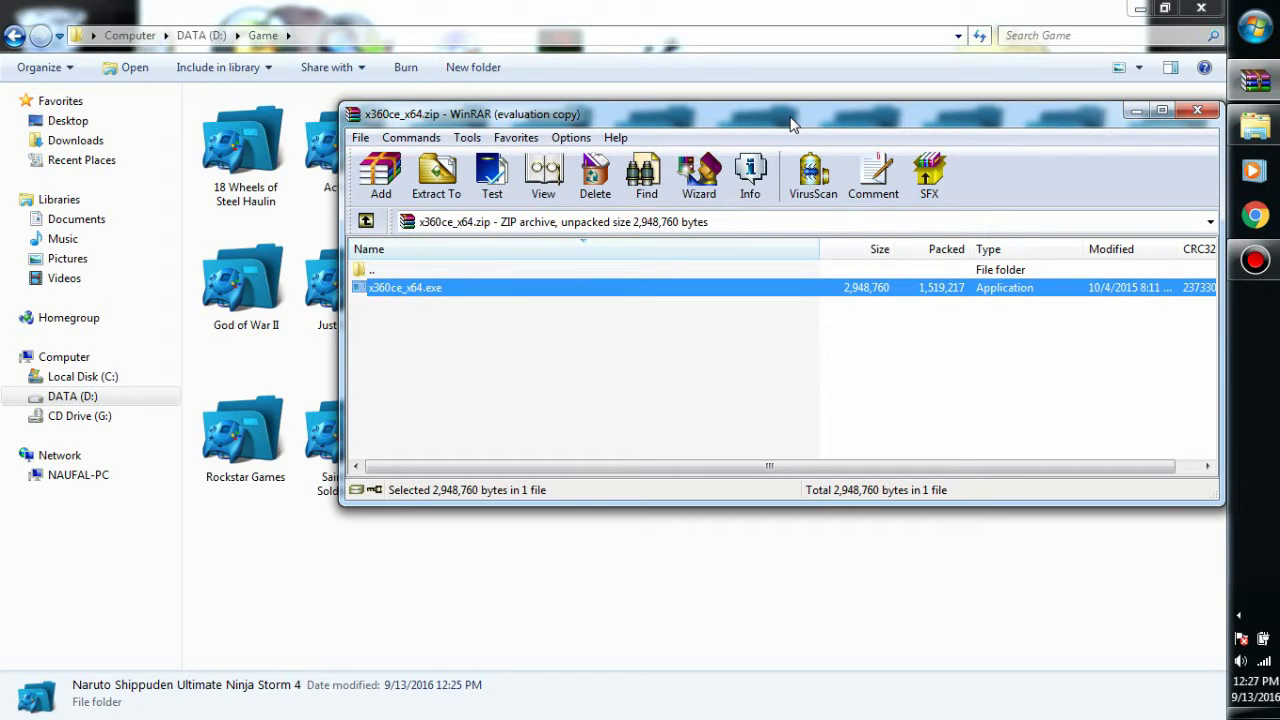
# Move the WinRAR archive window aside and open the Naruto Shippuden Ultimate Ninja Storm 4 folder
pyautogui.click(1196, 110)
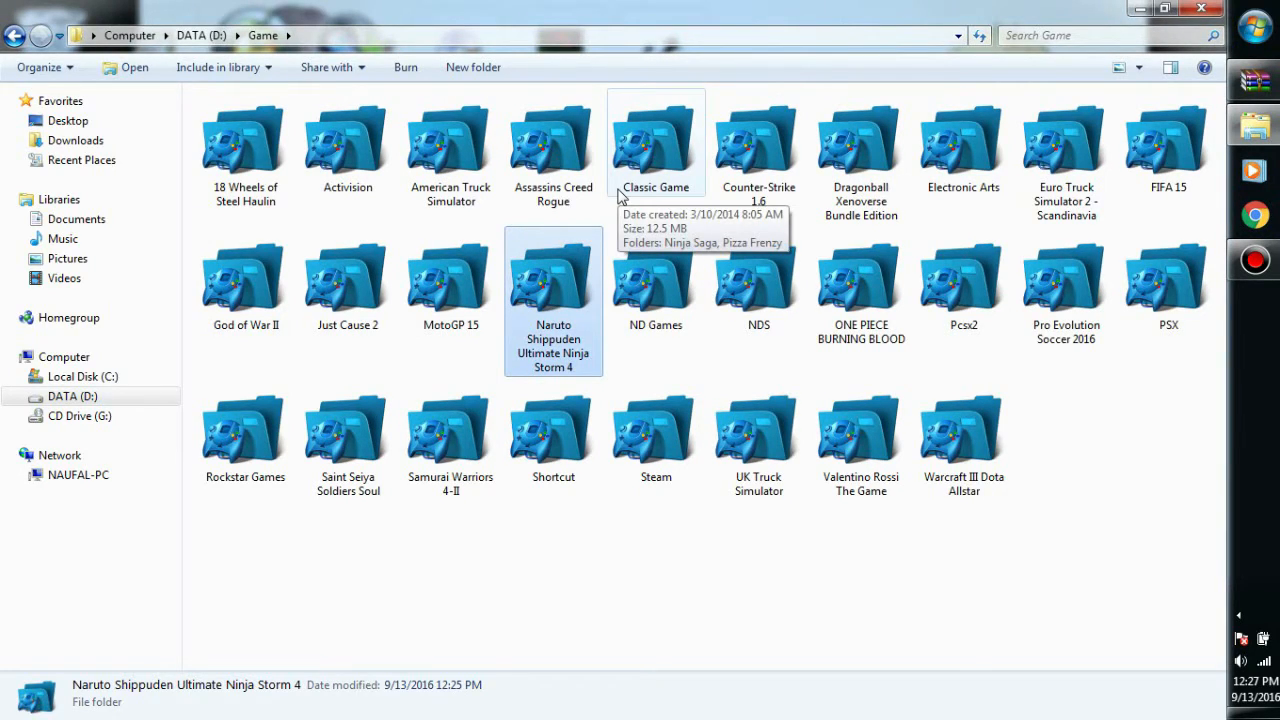
pyautogui.doubleClick(553, 280)
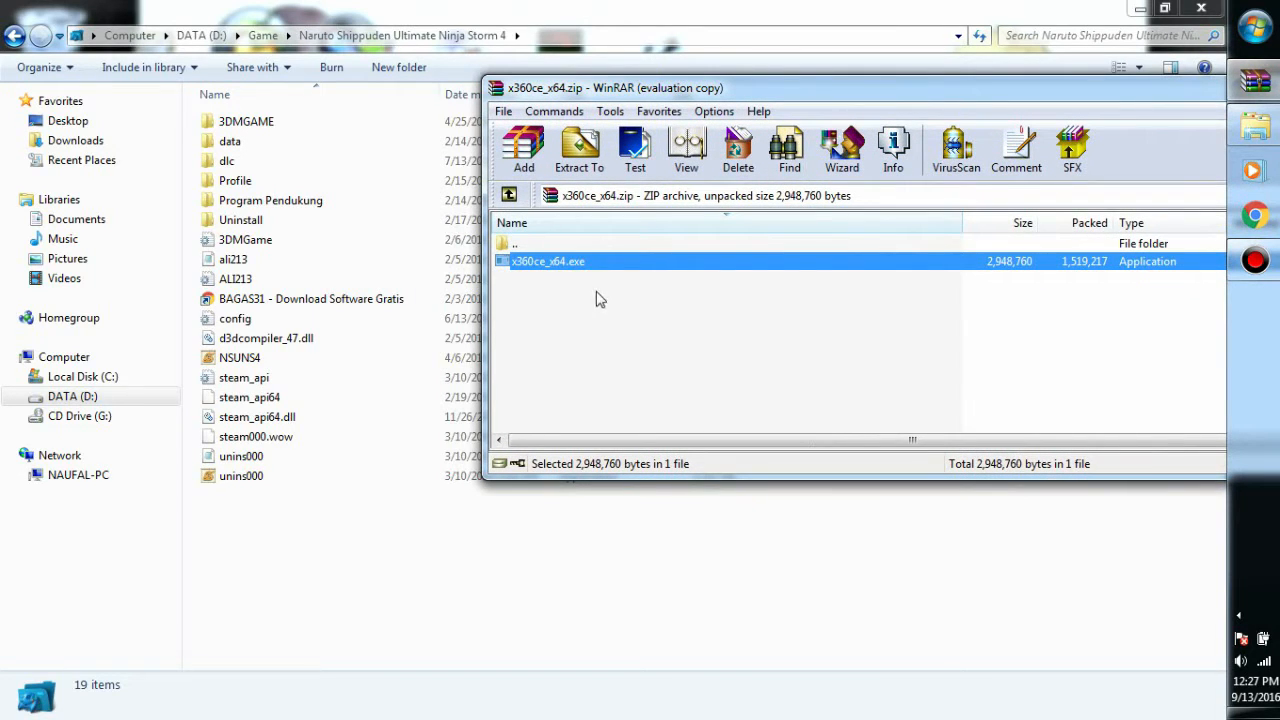
pyautogui.moveTo(595, 267)
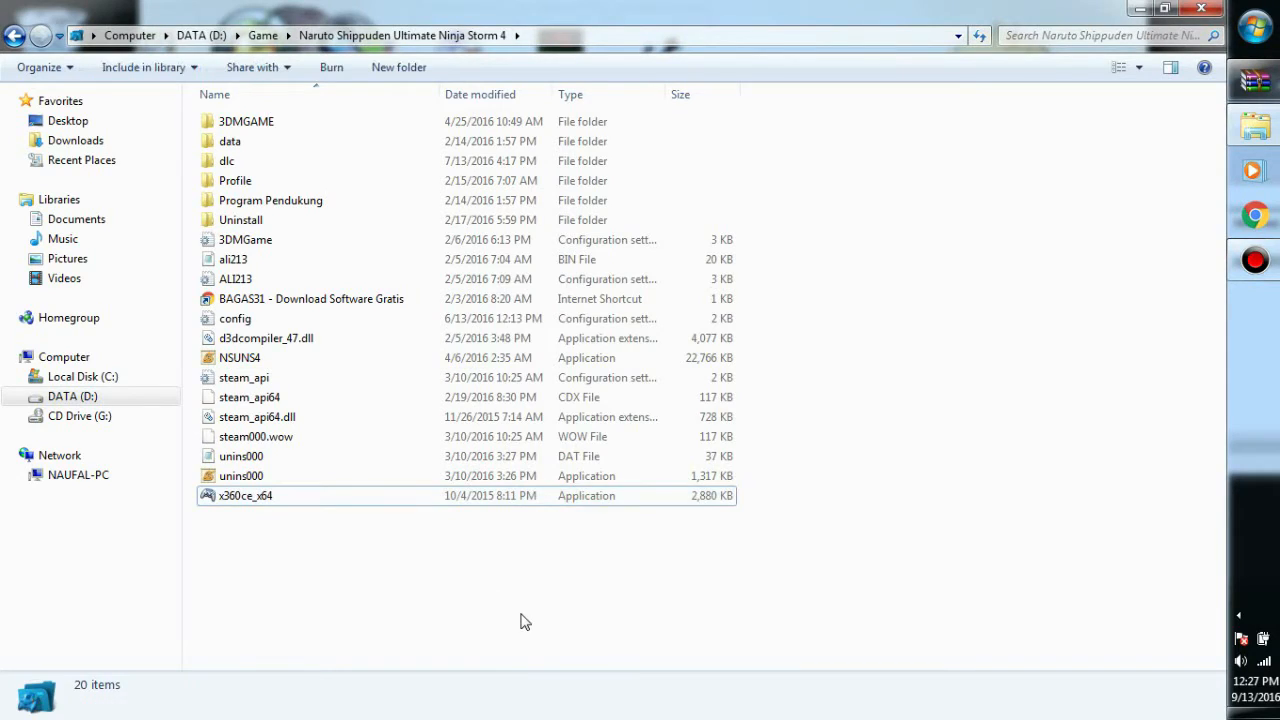
pyautogui.moveTo(250, 500)
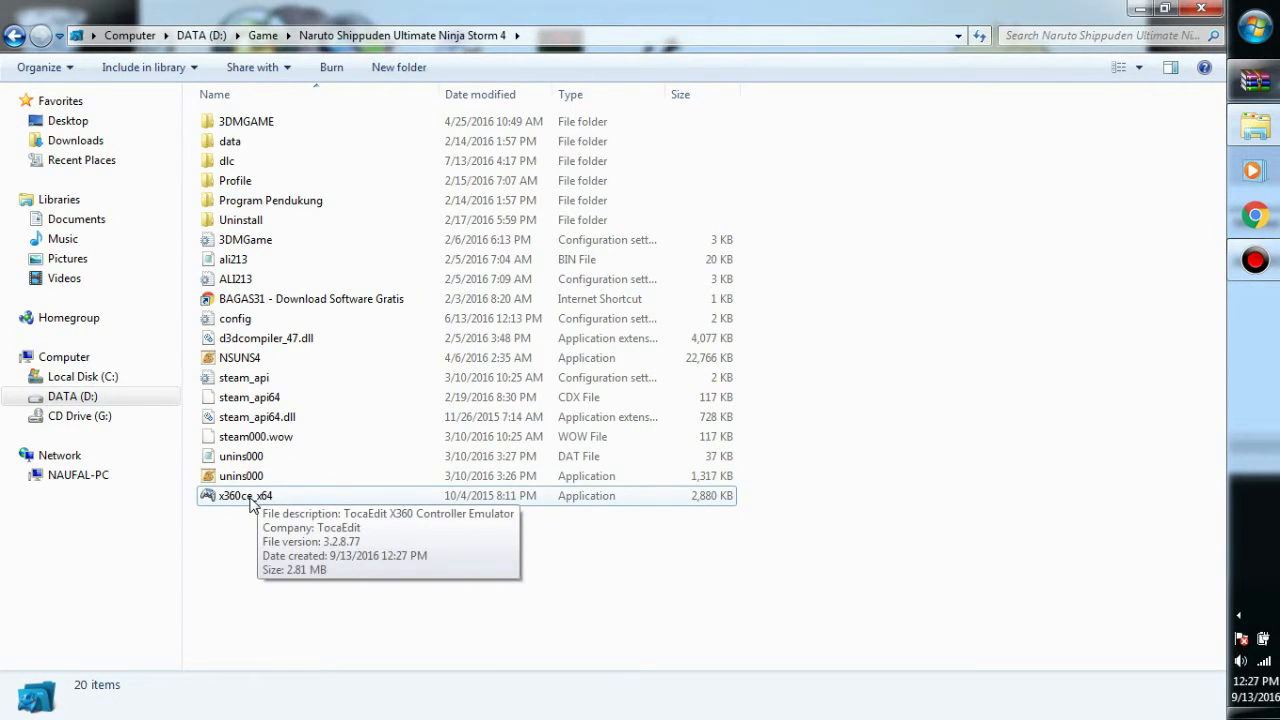
# Launch x360ce_x64 from the game folder, cancel New Device Detected, and dismiss the misconfiguration error
pyautogui.click(245, 495)
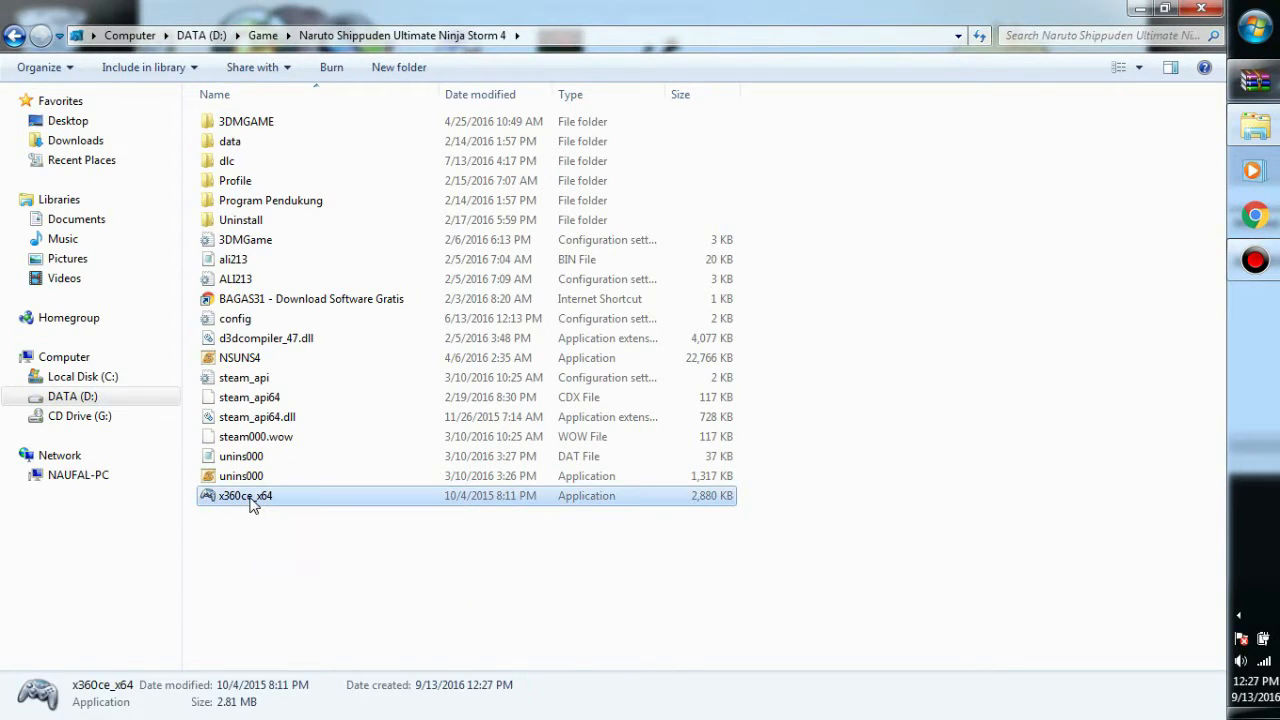
pyautogui.doubleClick(245, 495)
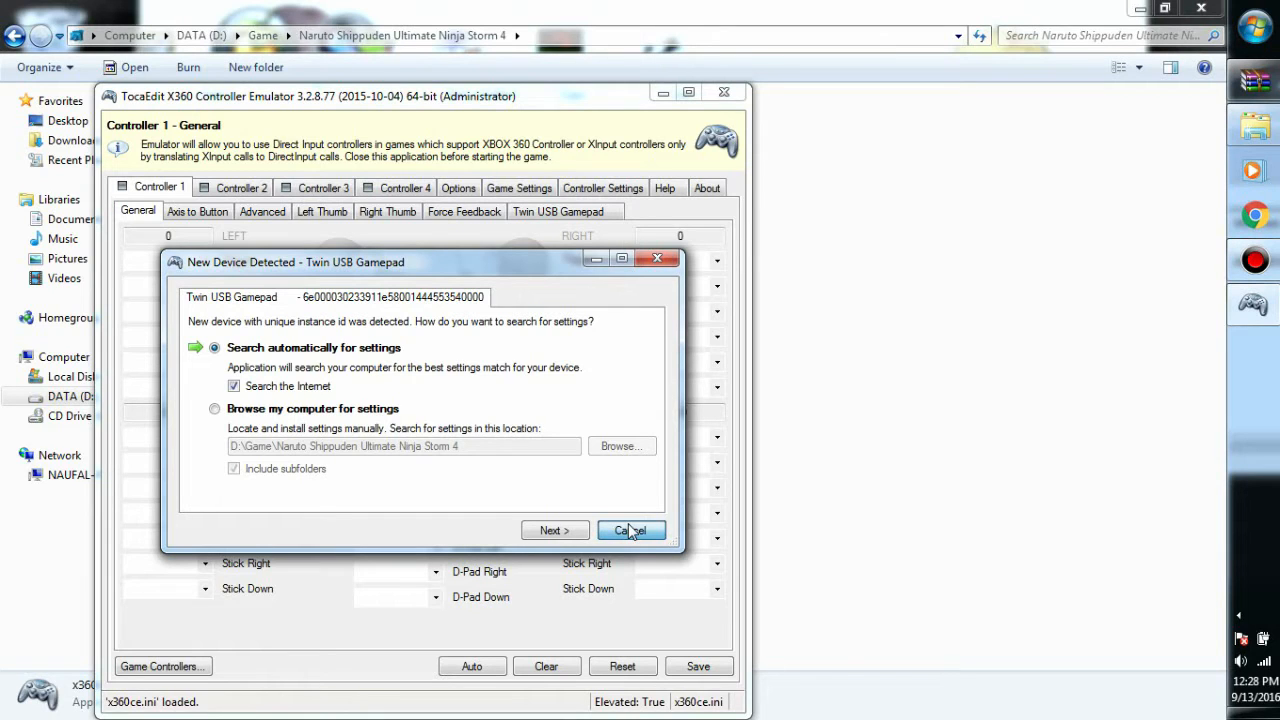
pyautogui.click(629, 530)
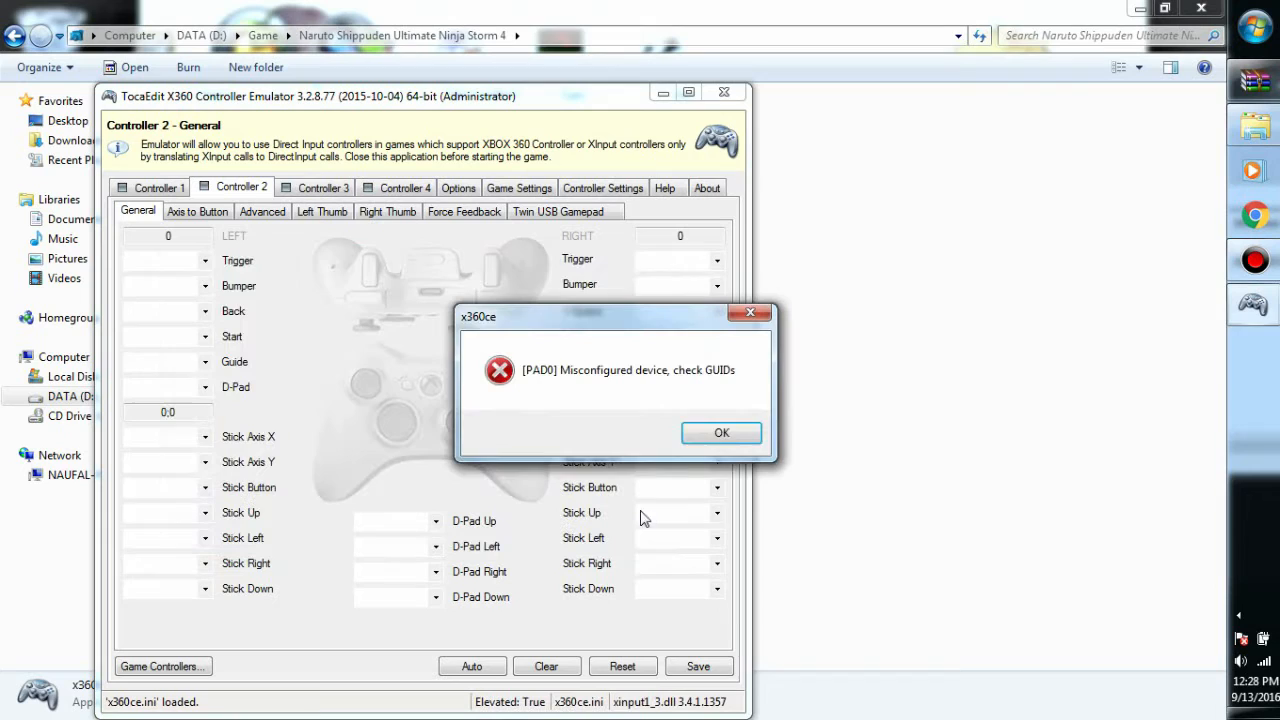
pyautogui.click(721, 432)
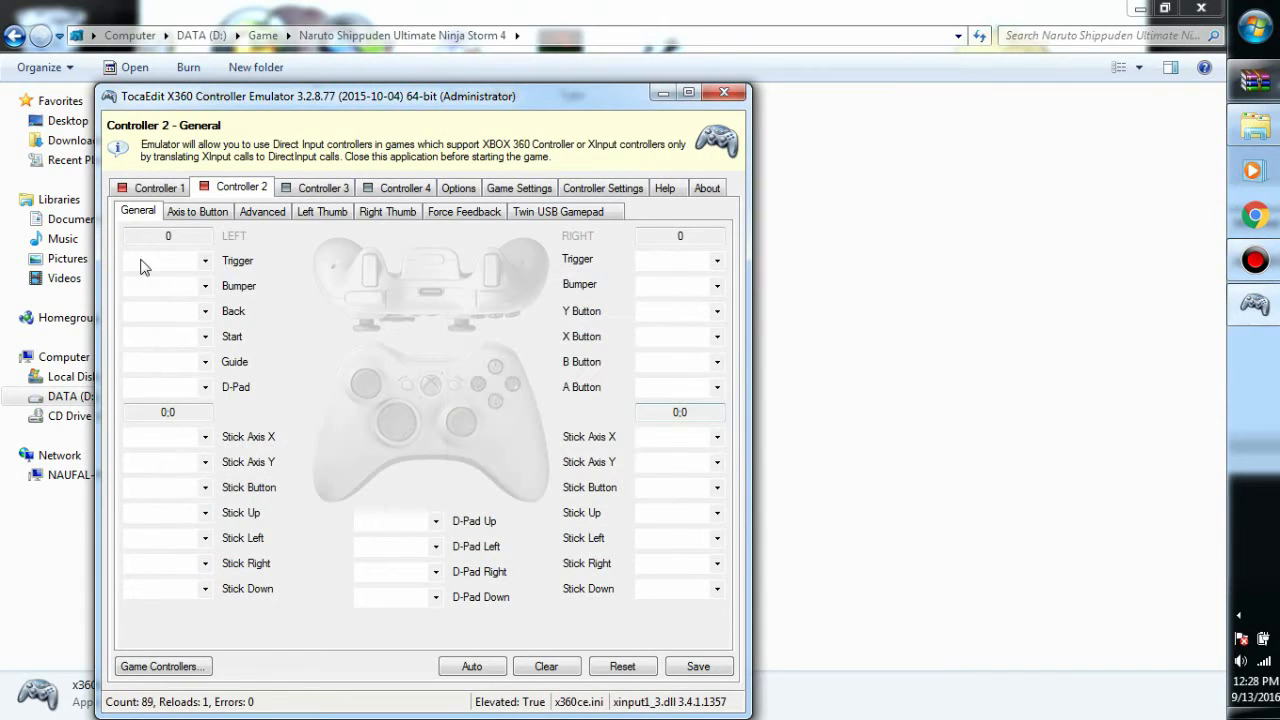
# Auto-fill all Controller 1 button and axis mappings, confirming with Yes
pyautogui.click(158, 187)
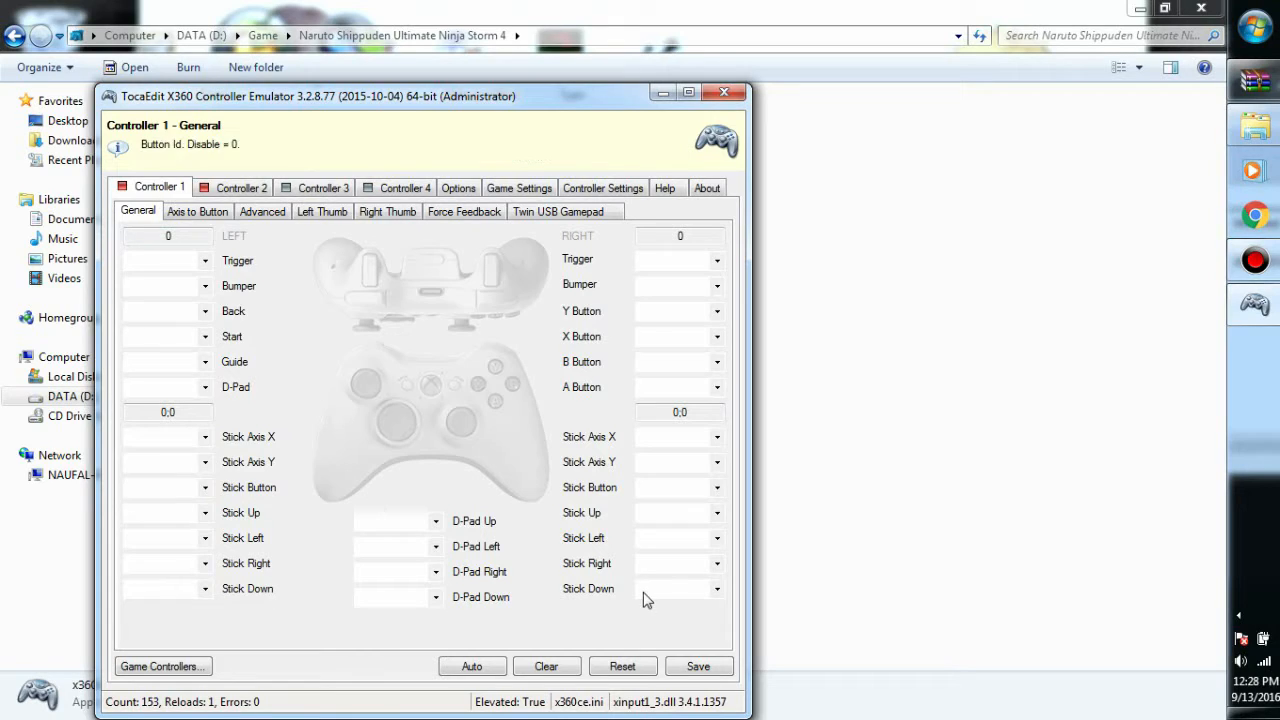
pyautogui.click(471, 666)
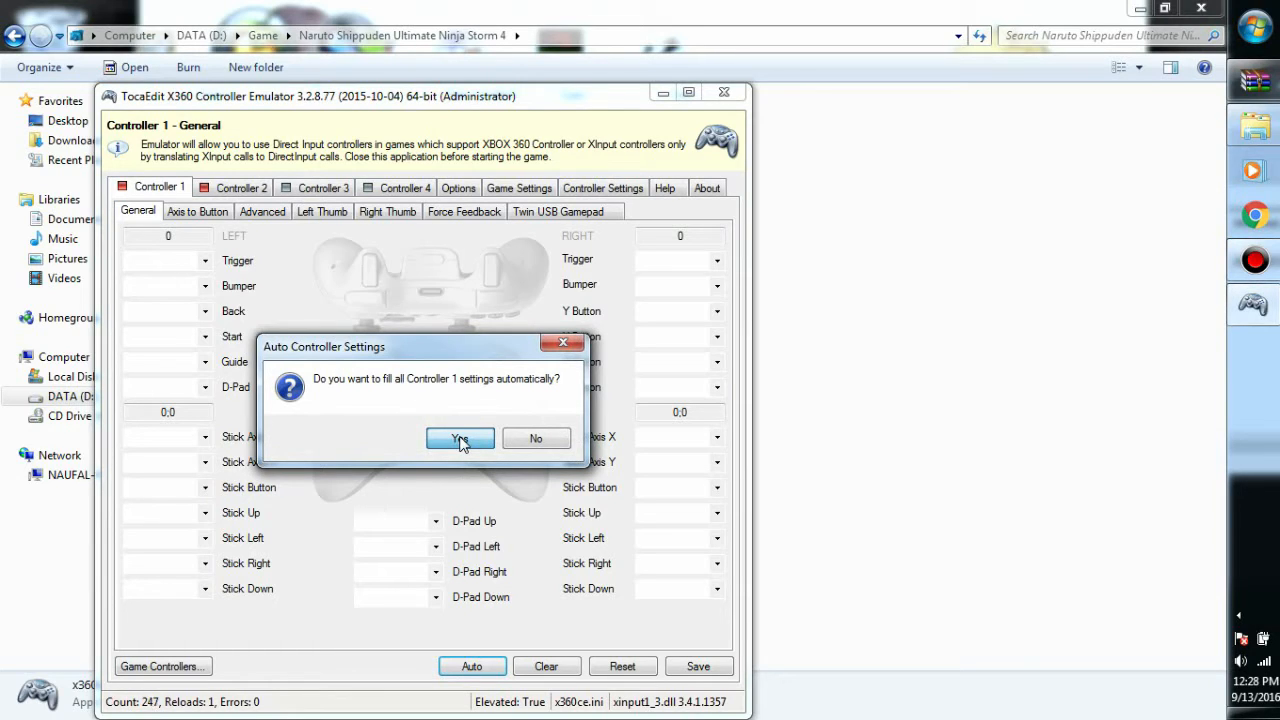
pyautogui.click(459, 438)
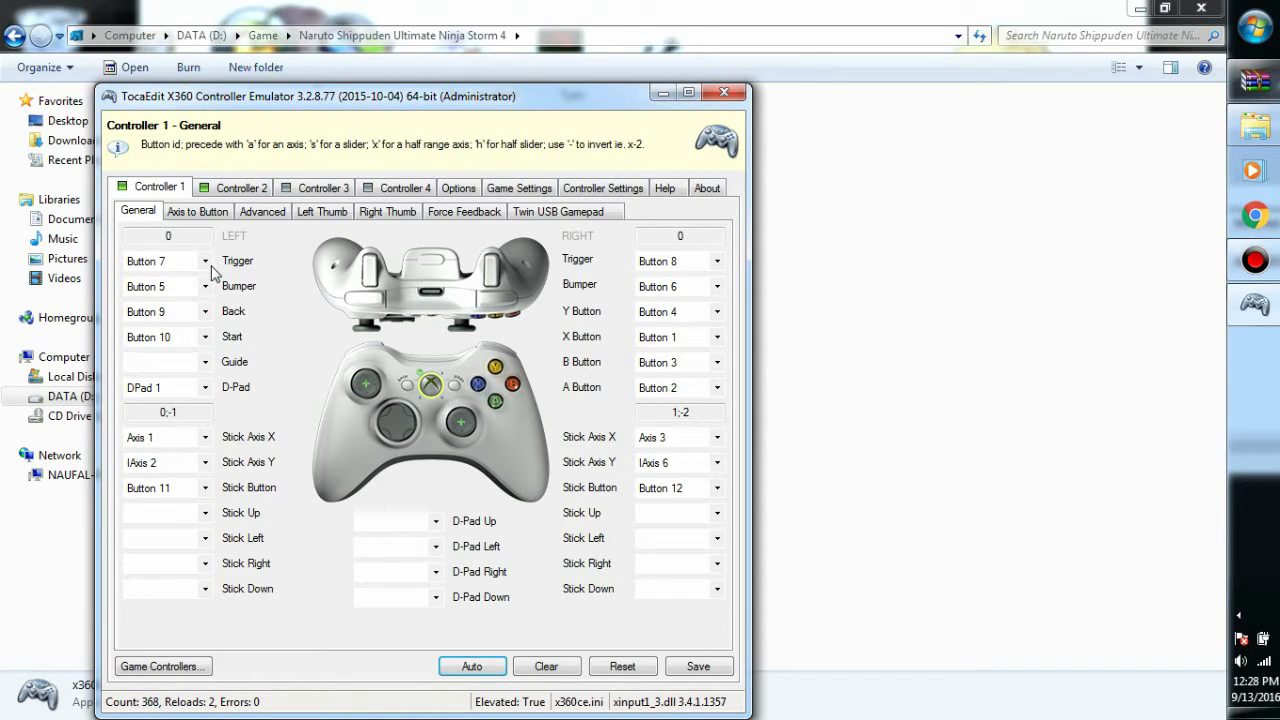
pyautogui.click(204, 261)
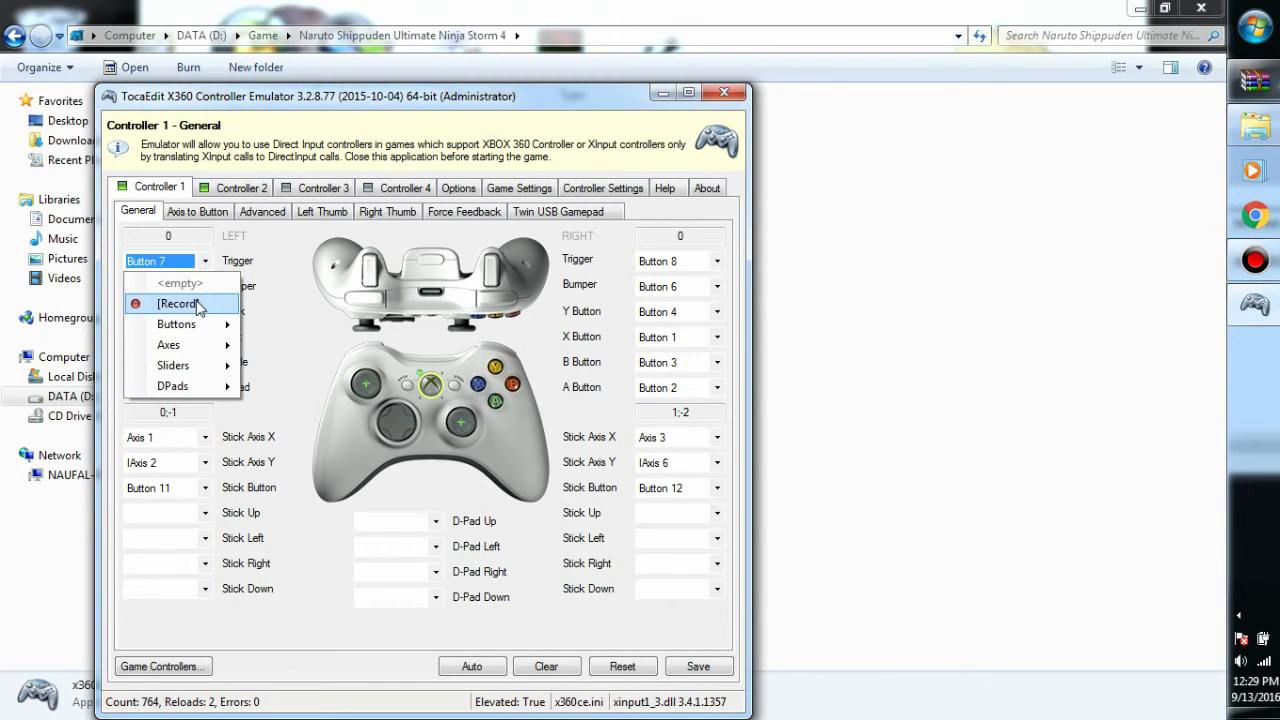
# Record a new button for the left Trigger and save the Controller 1 mapping
pyautogui.click(180, 303)
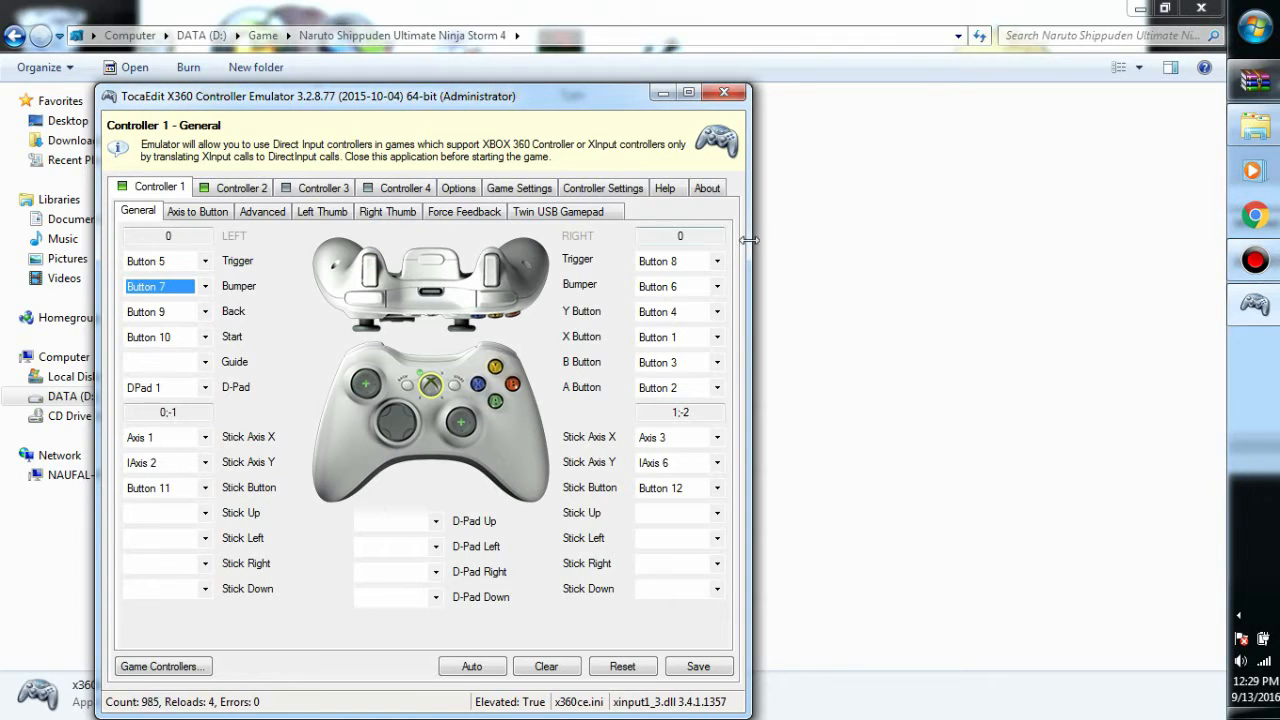
pyautogui.click(670, 261)
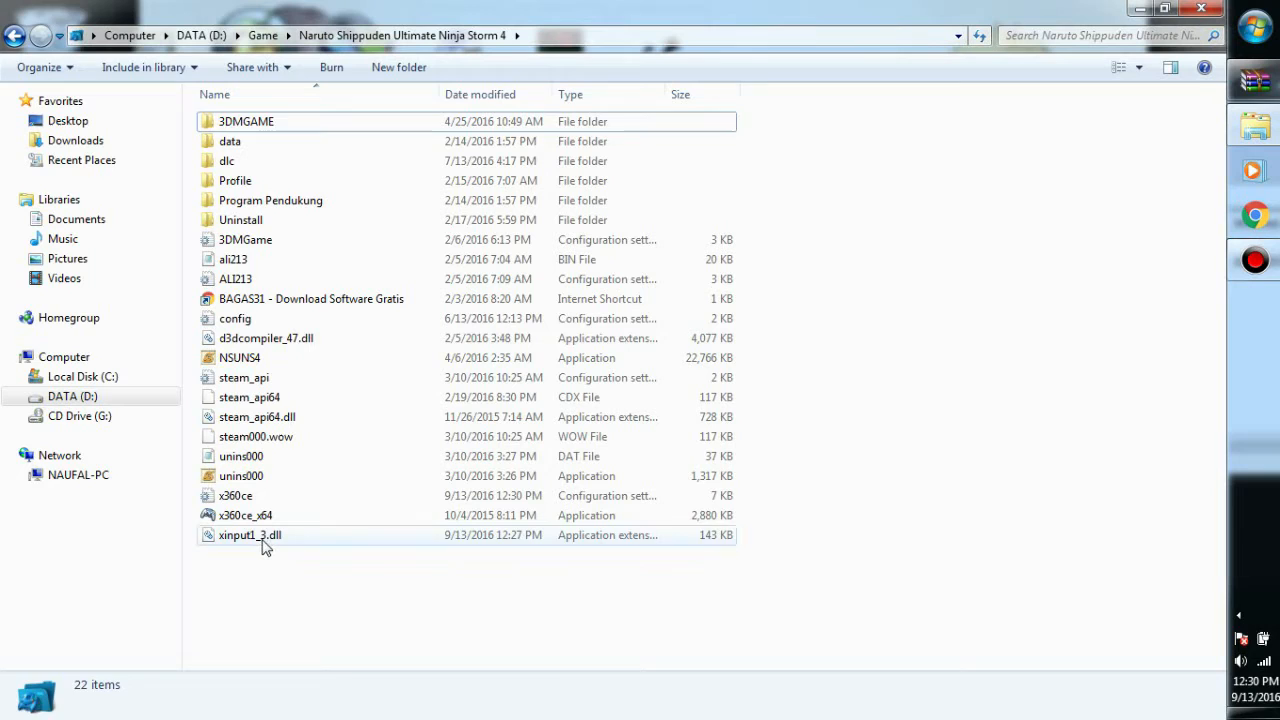
# Cancel the Caution prompt for xinput1_3.dll, refresh the folder, and start renaming it to xinput9_1_0.dll
pyautogui.click(250, 535)
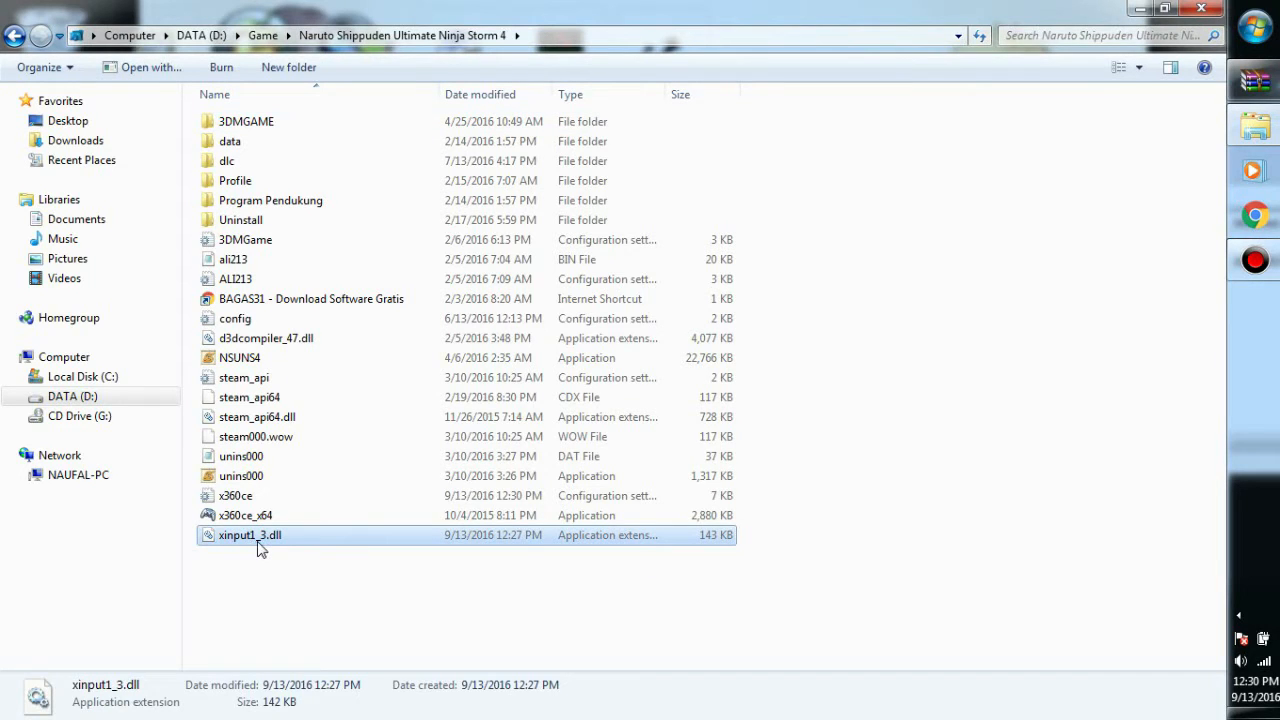
pyautogui.doubleClick(250, 535)
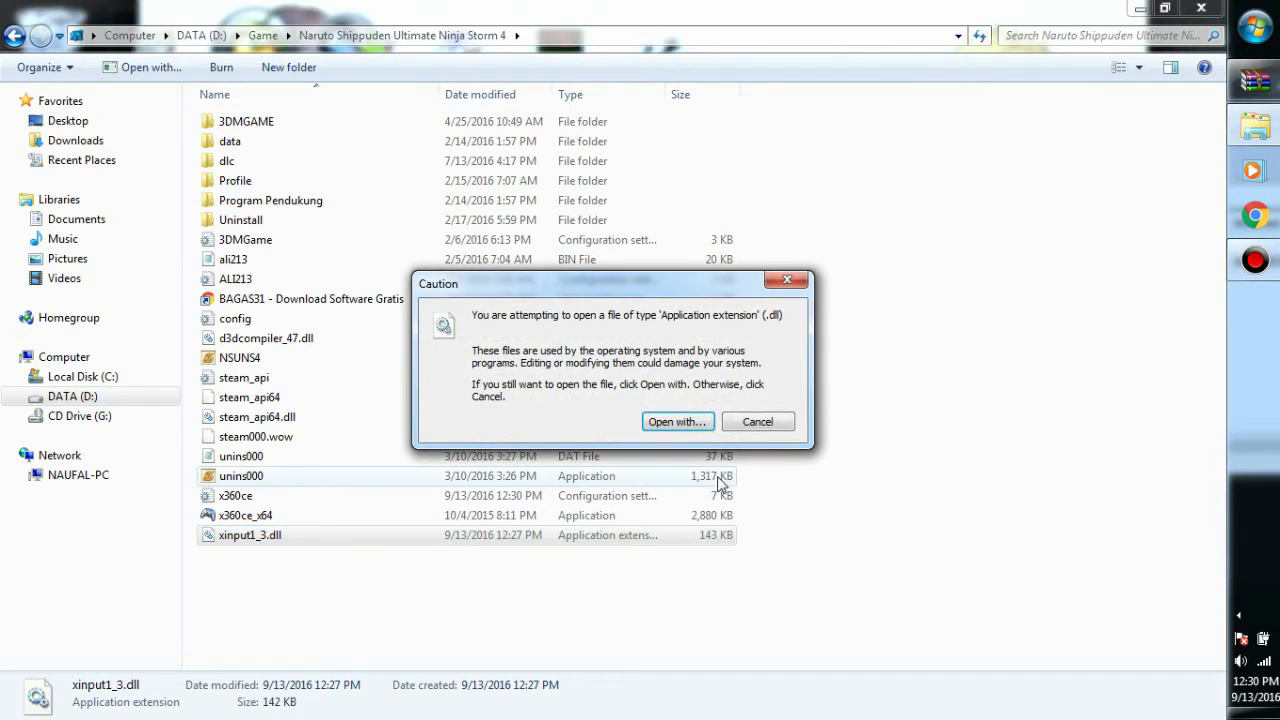
pyautogui.click(757, 421)
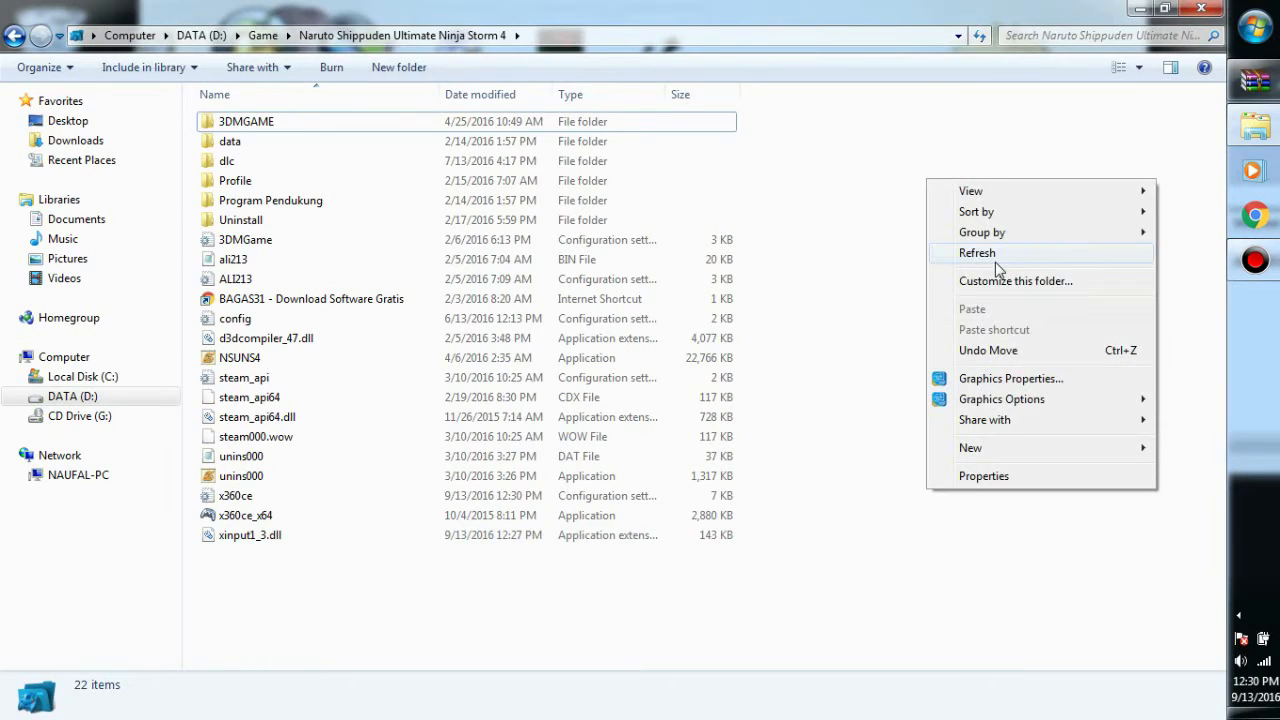
pyautogui.click(977, 252)
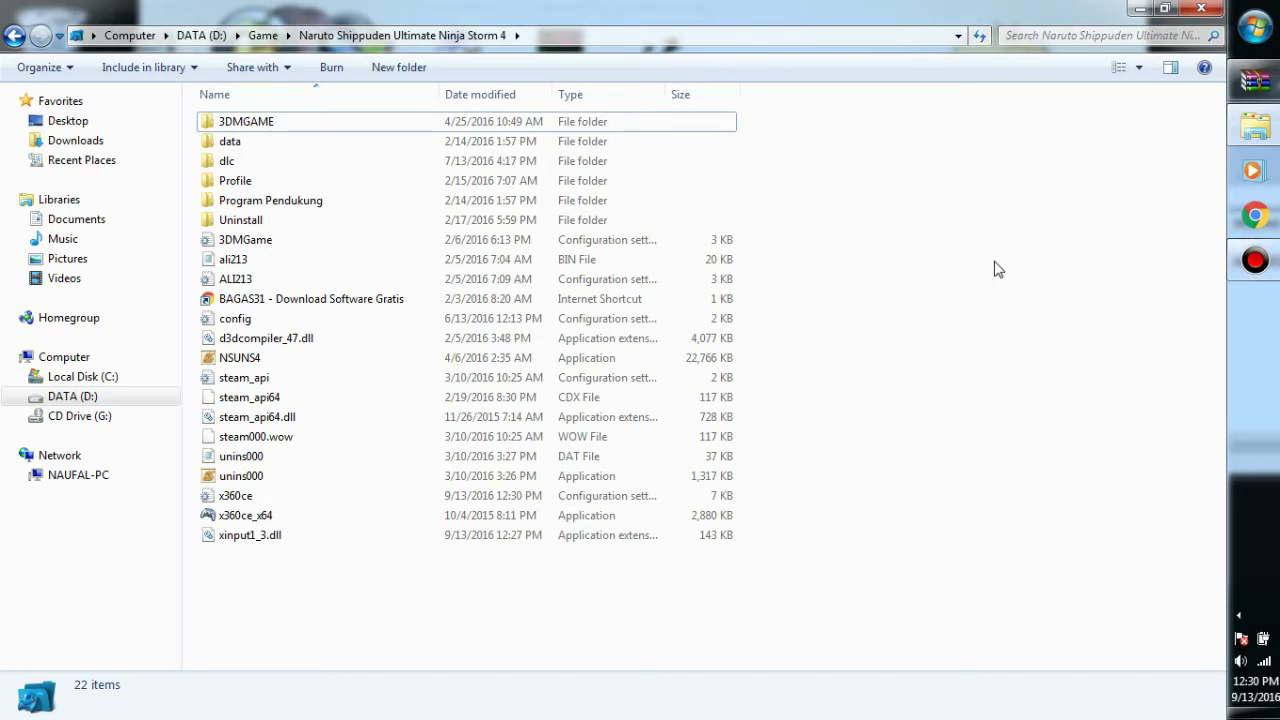
pyautogui.click(250, 535)
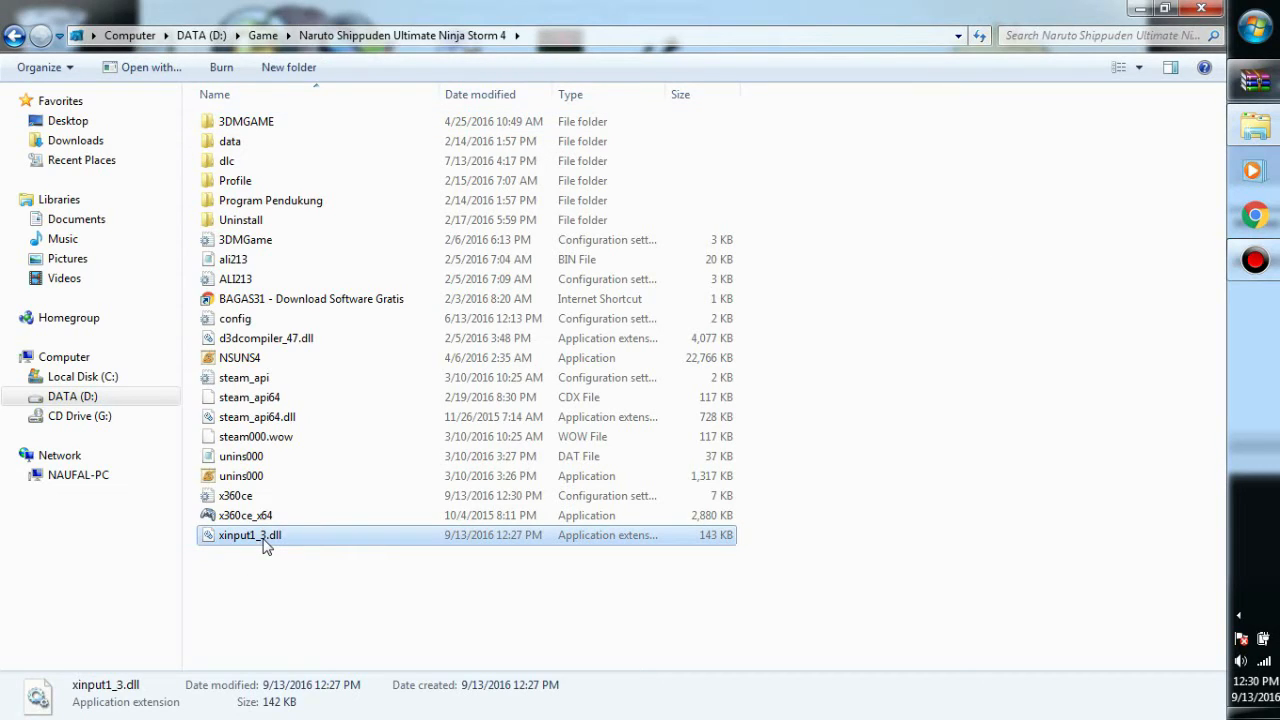
pyautogui.click(250, 535)
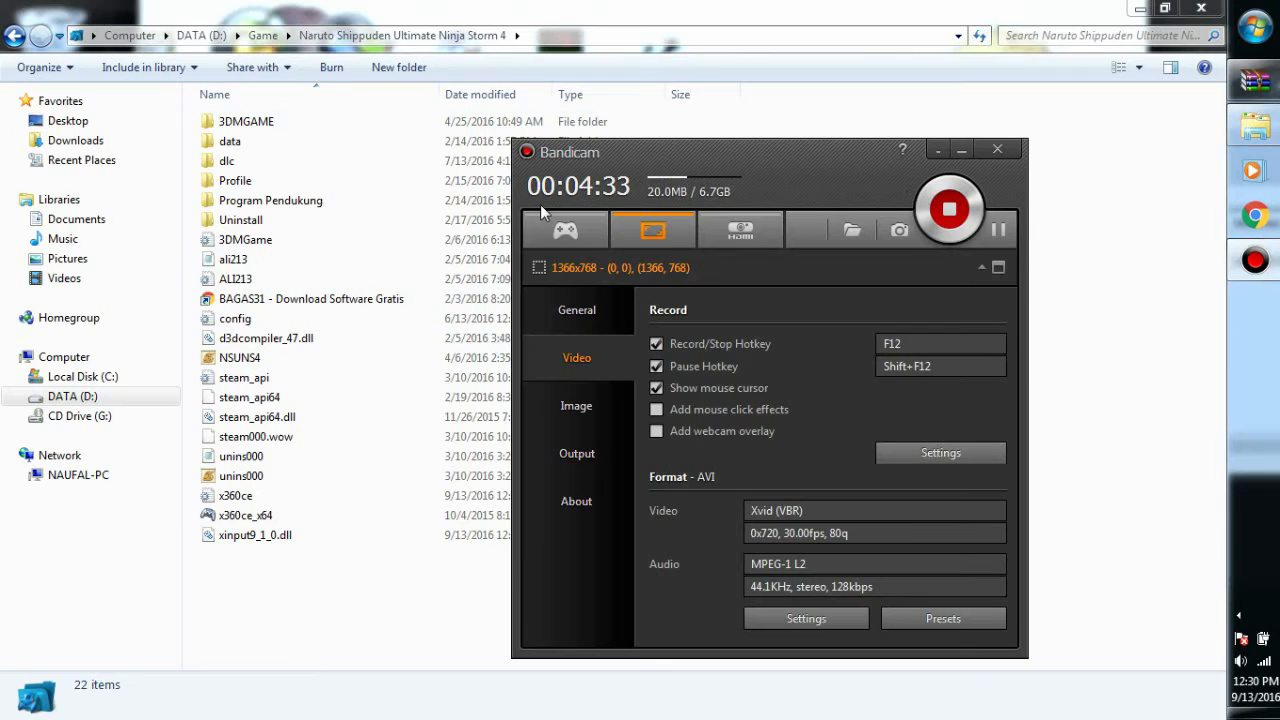
# Decline Bandicam's stop-recording warning when switching to game recording mode
pyautogui.click(564, 230)
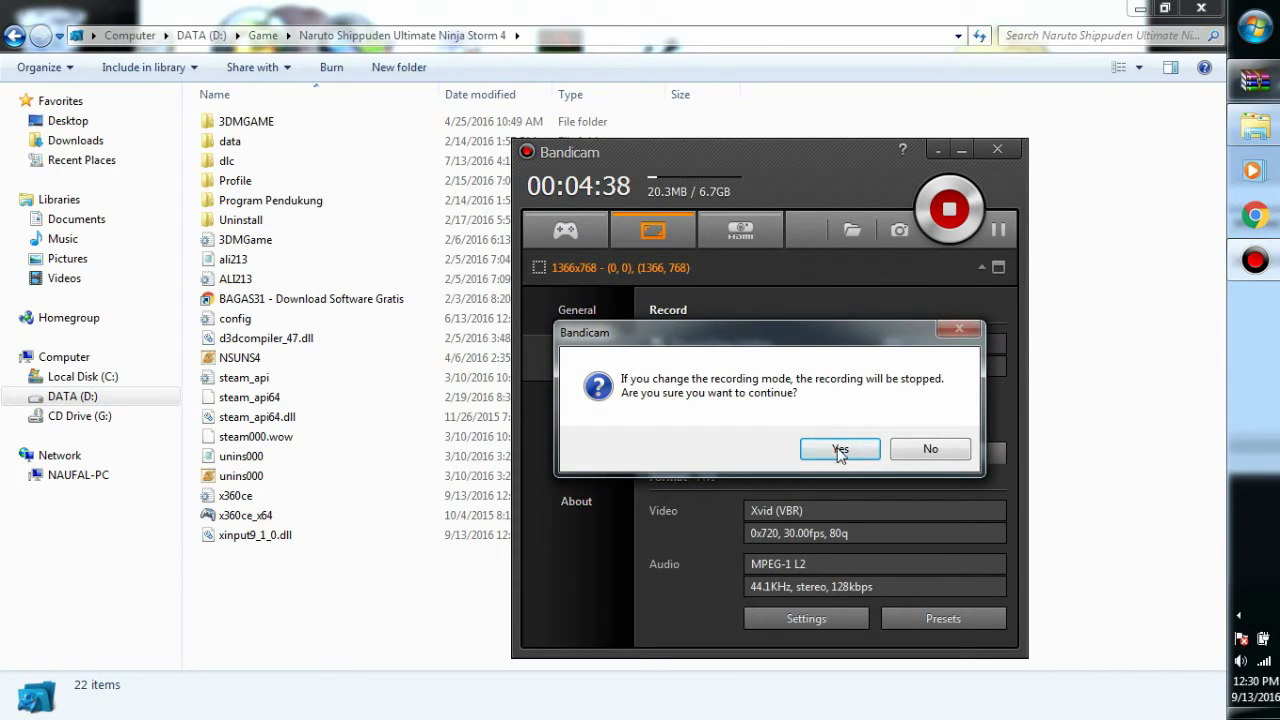
pyautogui.moveTo(930, 449)
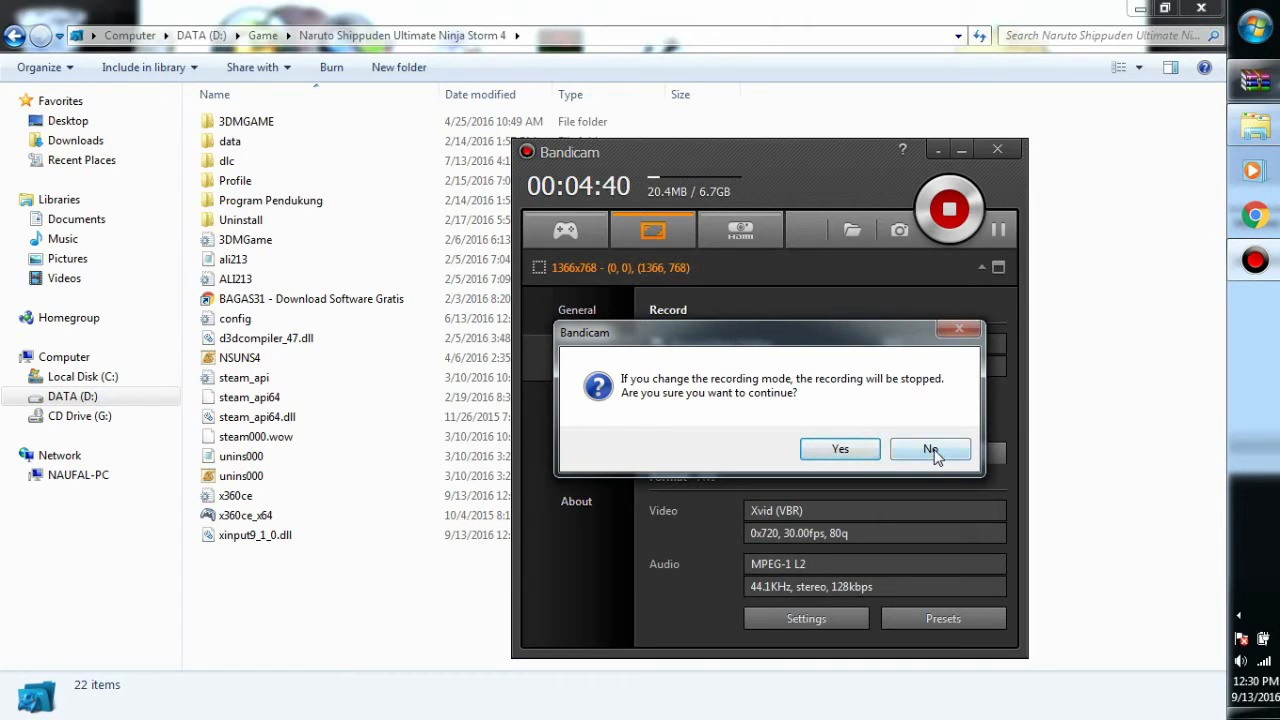
pyautogui.click(930, 449)
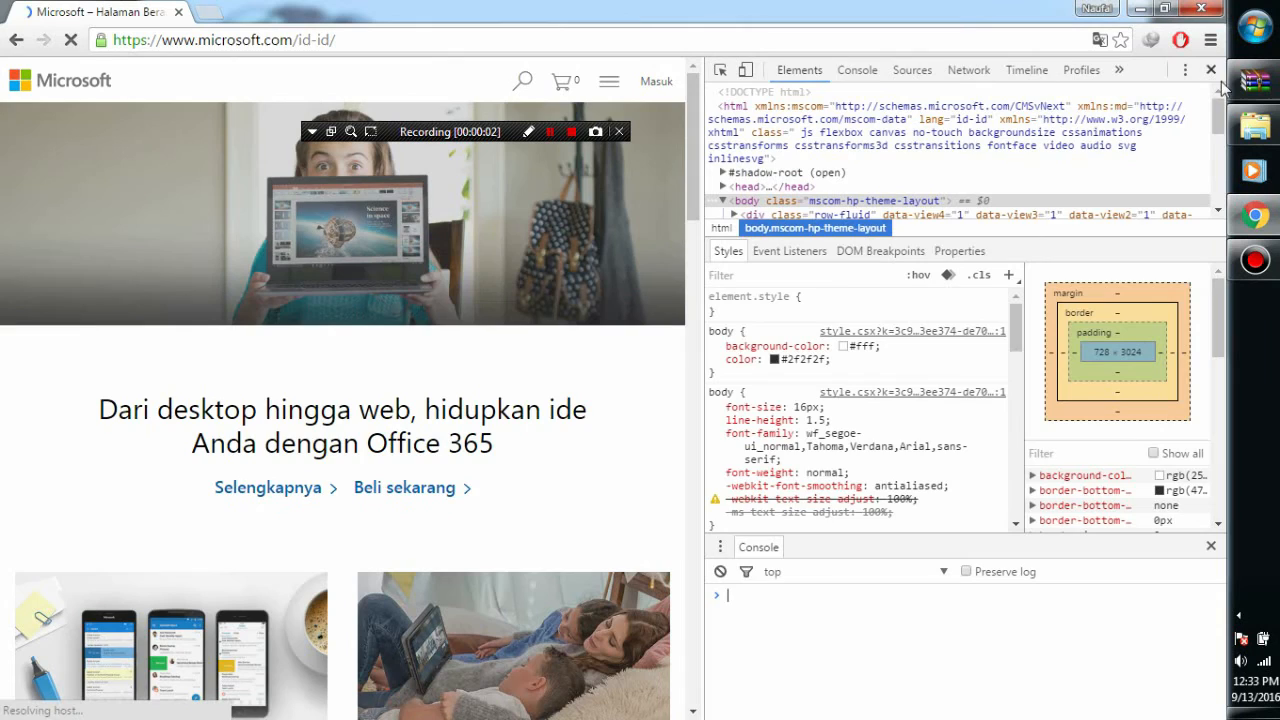
# Close DevTools and type 'directx runtime' into the Cari di Microsoft.com search box
pyautogui.click(1210, 70)
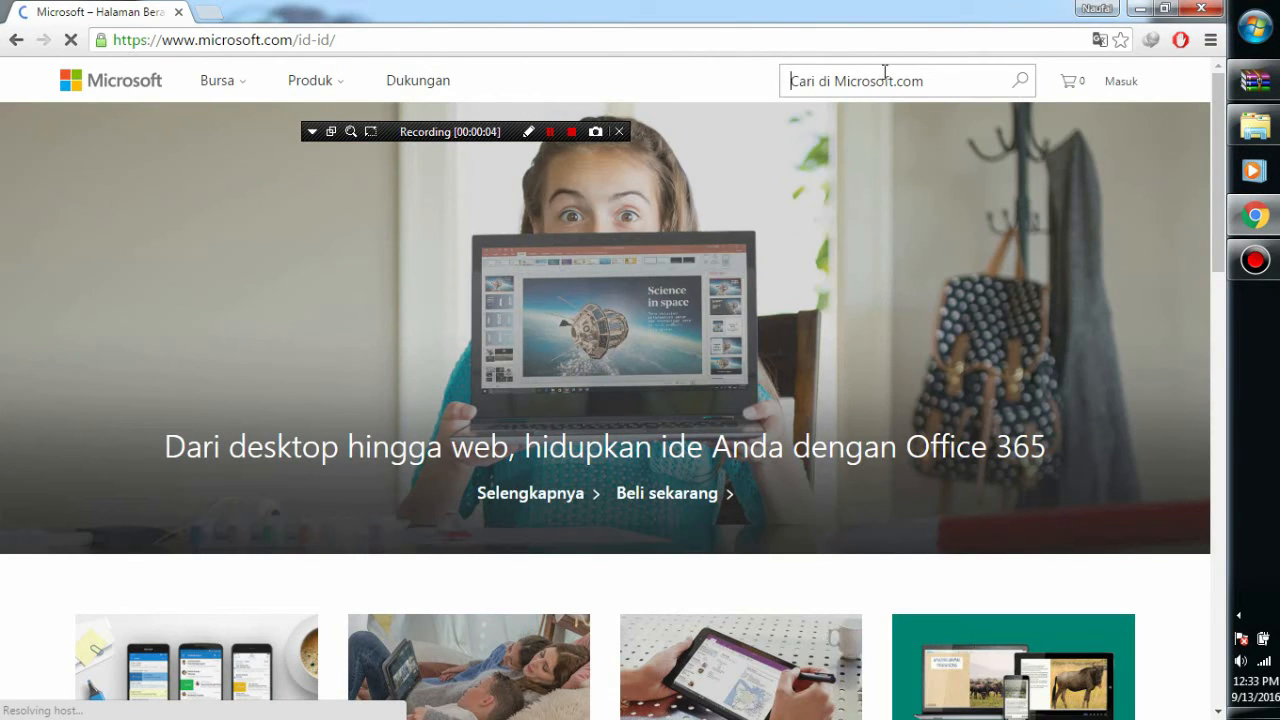
pyautogui.write('directx run')
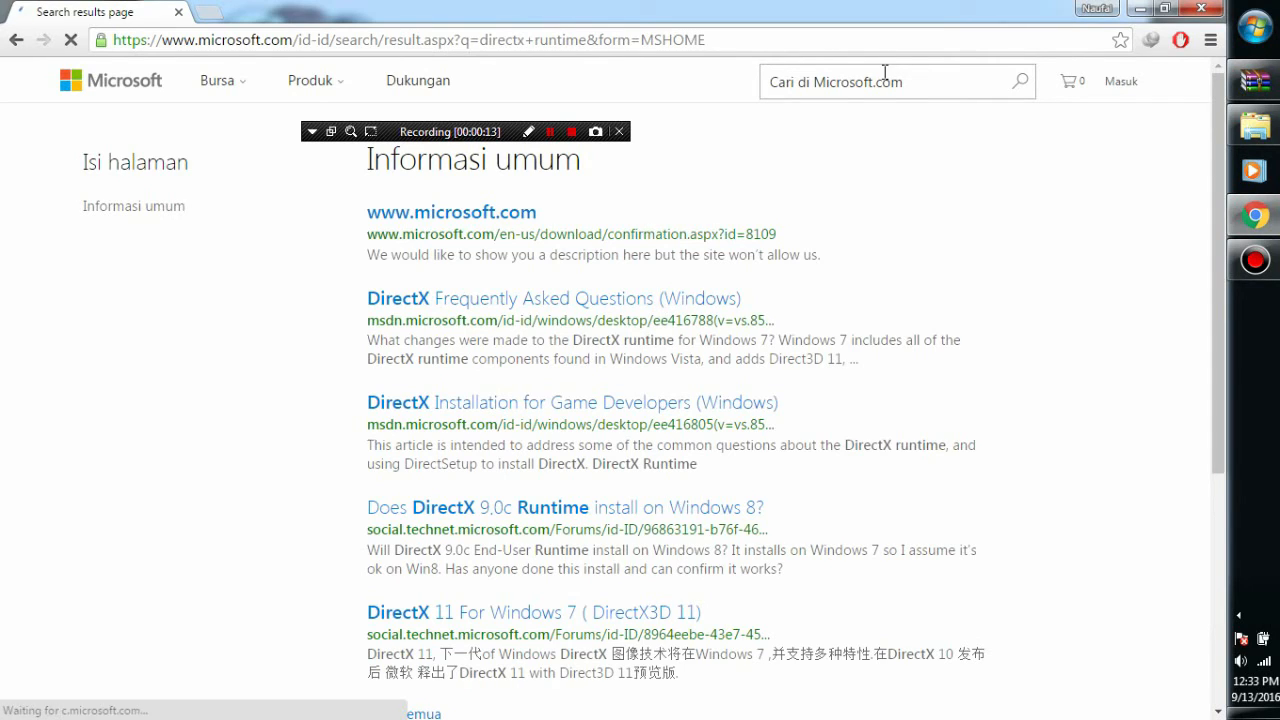
pyautogui.moveTo(803, 119)
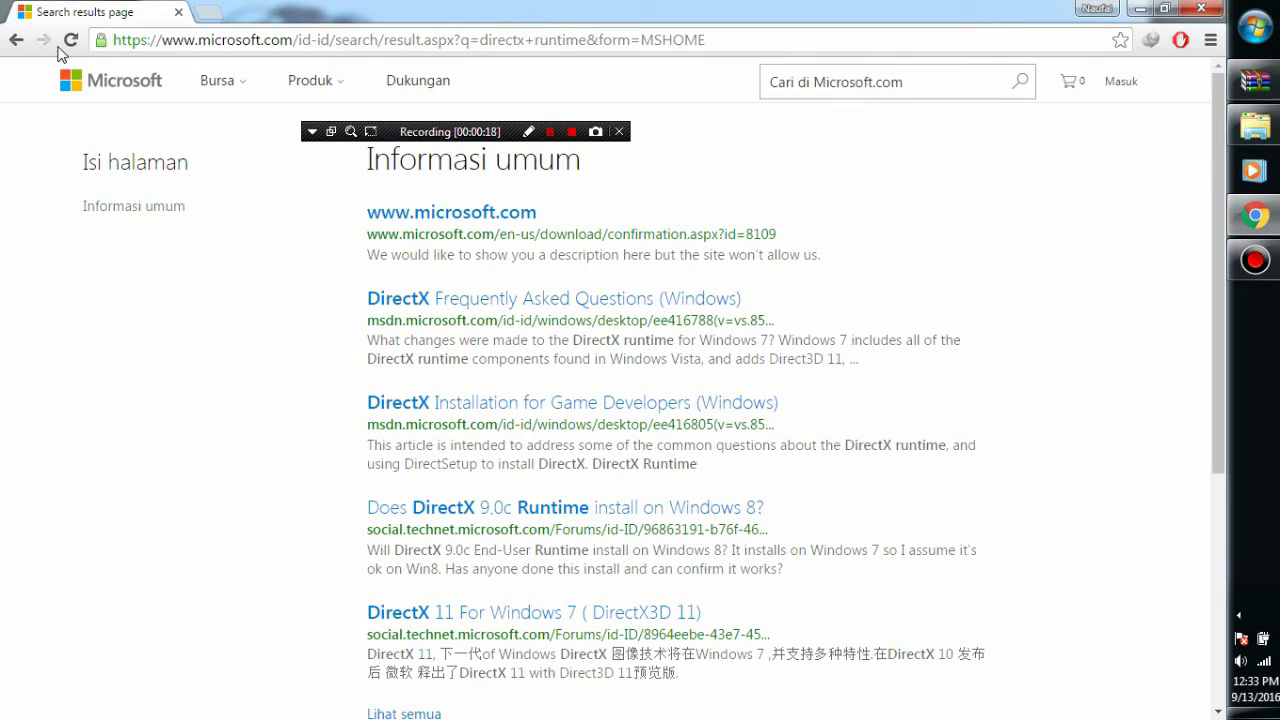
pyautogui.write('dire')
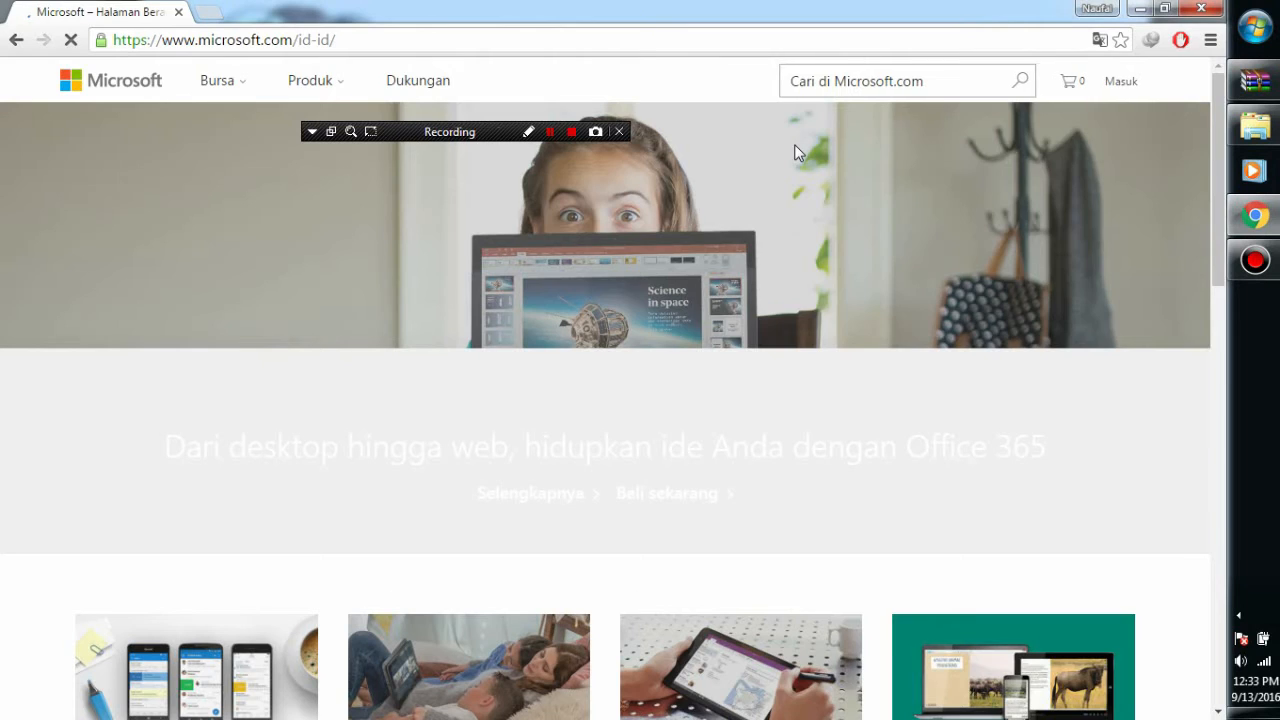
pyautogui.press('F12')
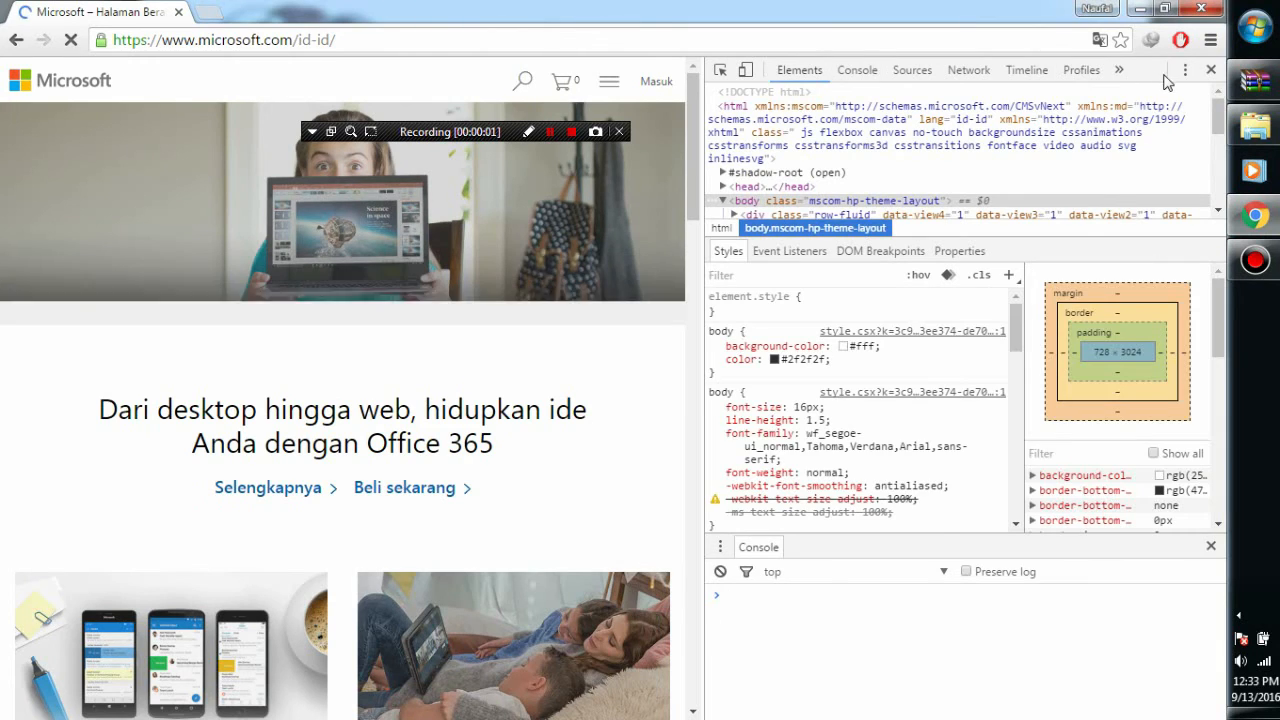
pyautogui.click(1210, 69)
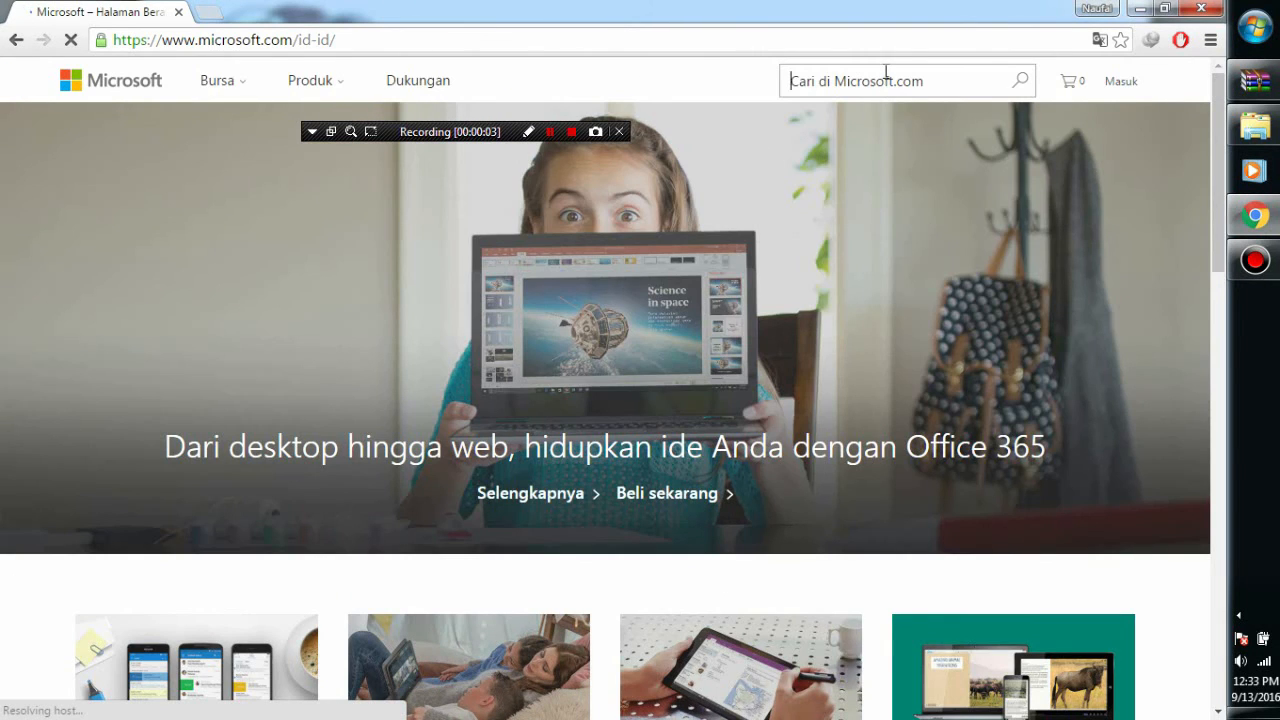
pyautogui.write('directx')
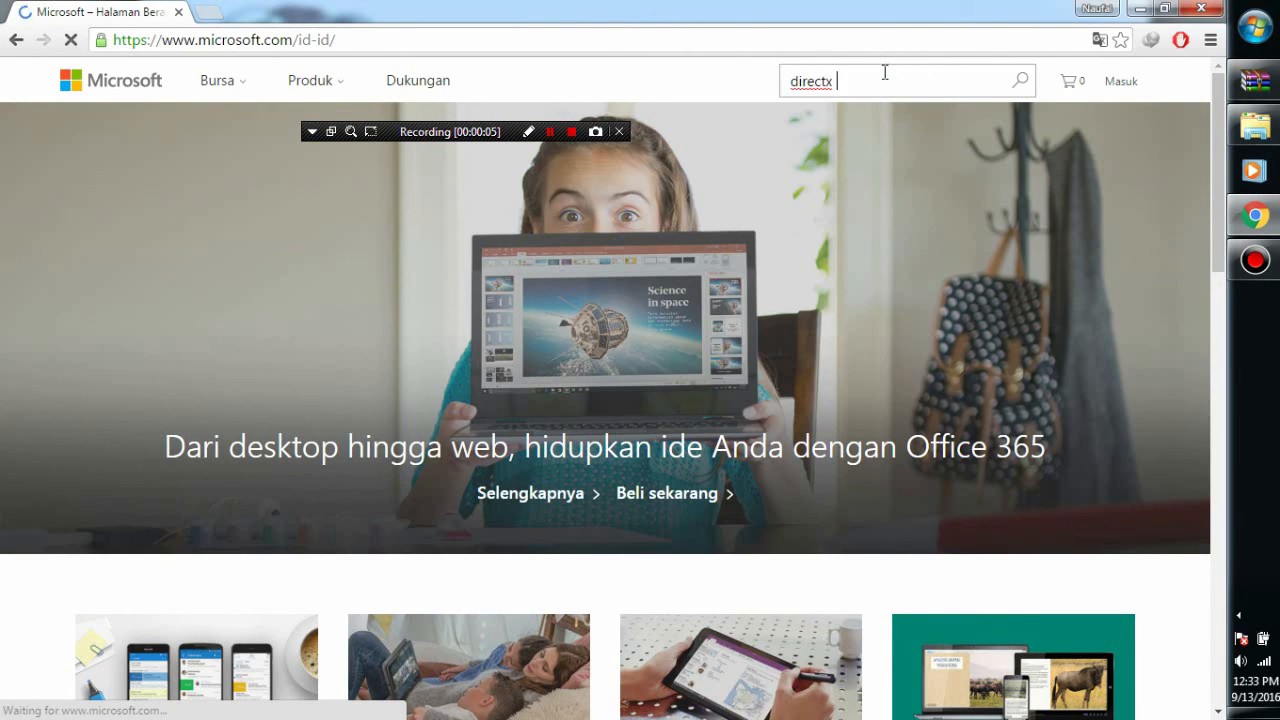